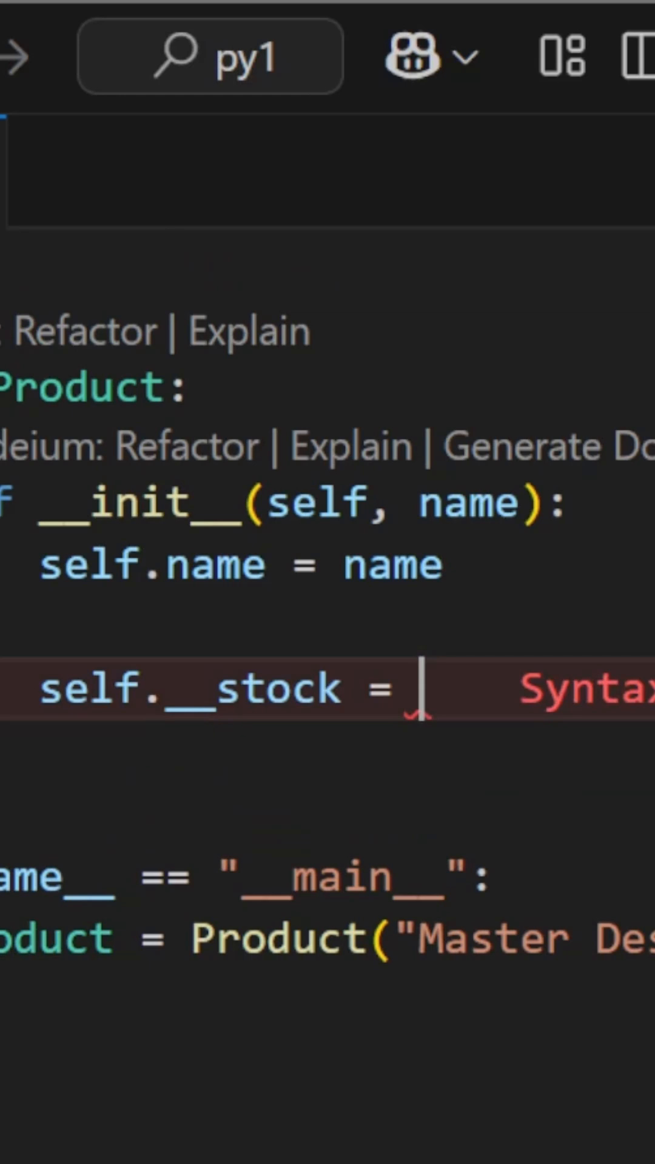
- Set self.__stock = 100 with a '# for demo' comment and print product.__stock in main
text(100 # for)
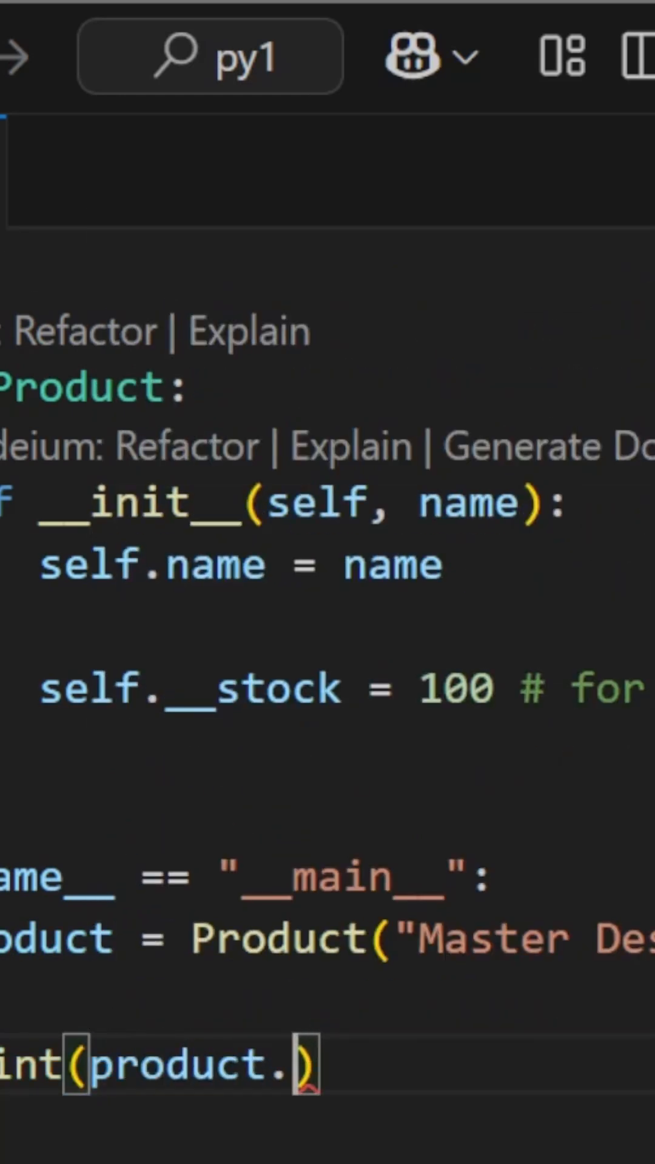
text(__stock)
text(class Electronics)
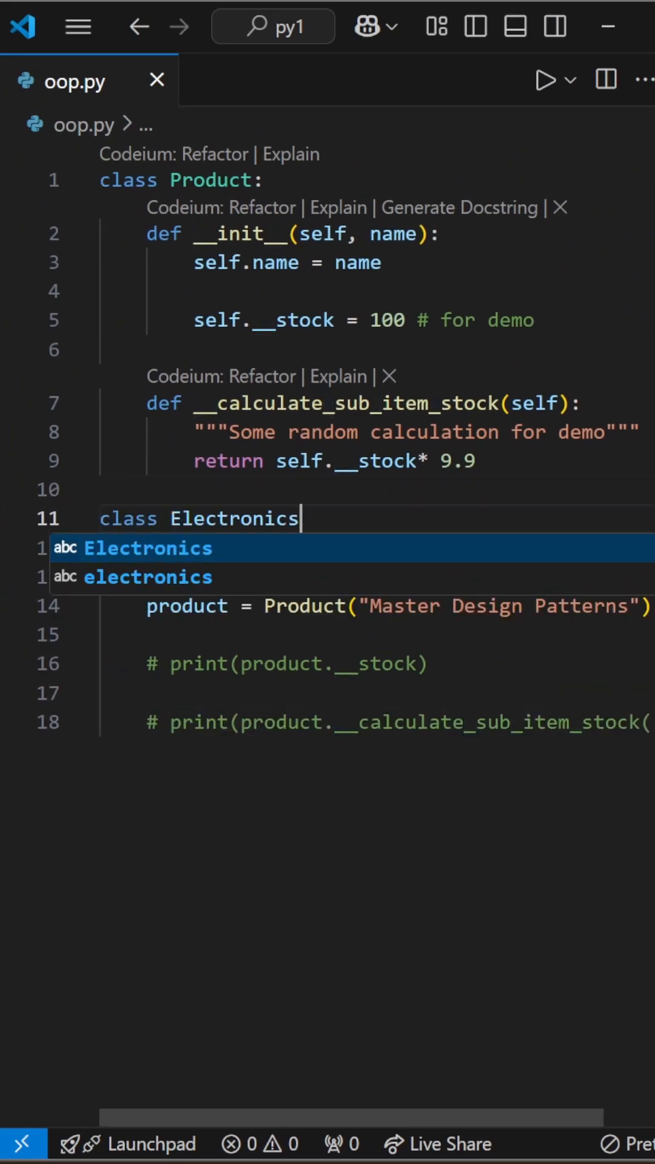
- Declare class Electronics(Product) accessing self.__stock and run oop.py to show the AttributeError
text((Product):)
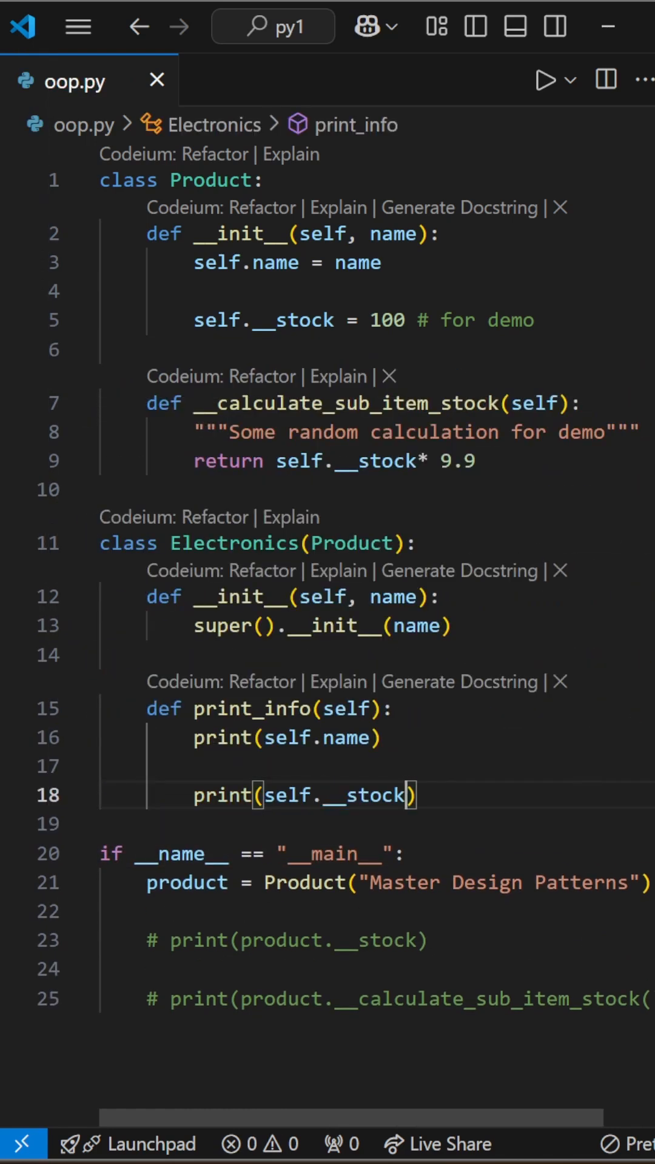
click(544, 79)
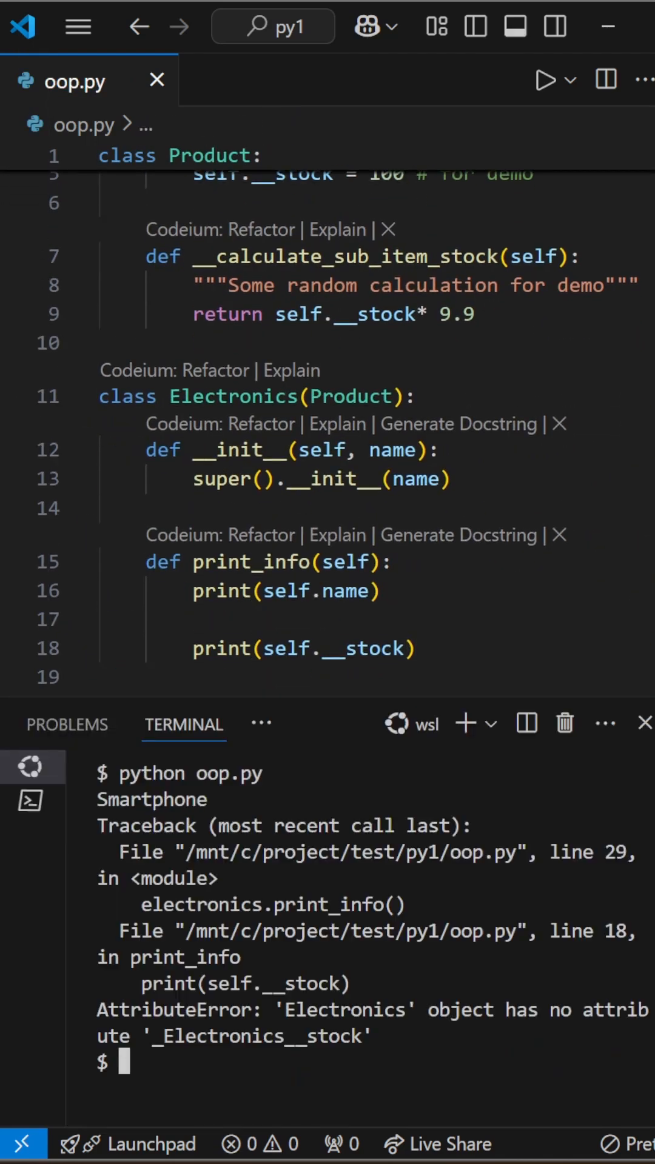